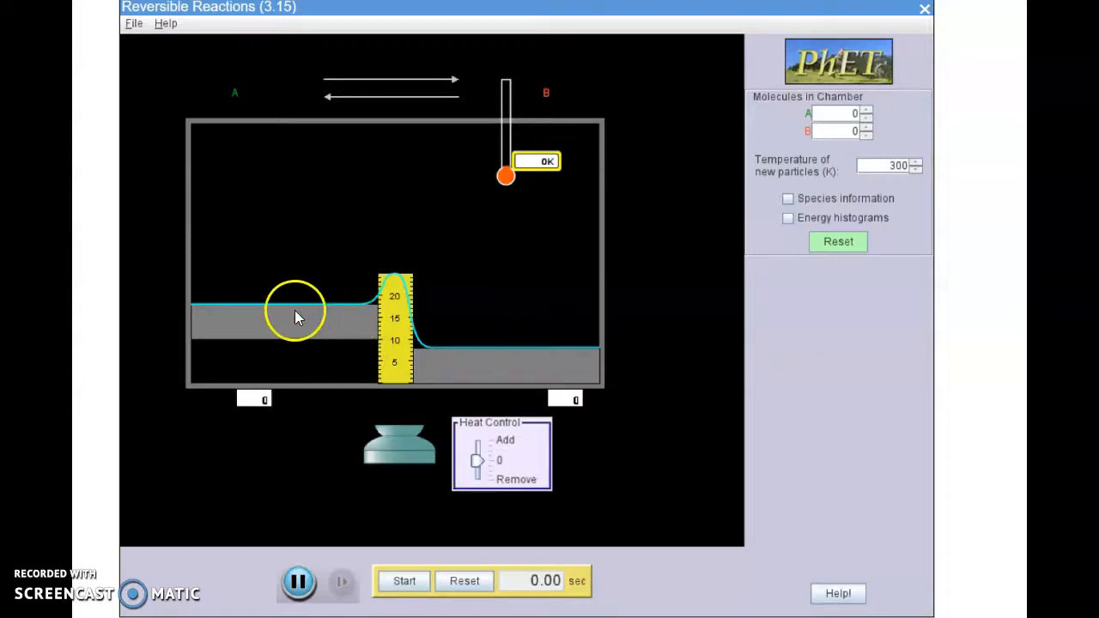
{"action": "mouse_move", "coordinate": [464, 378]}
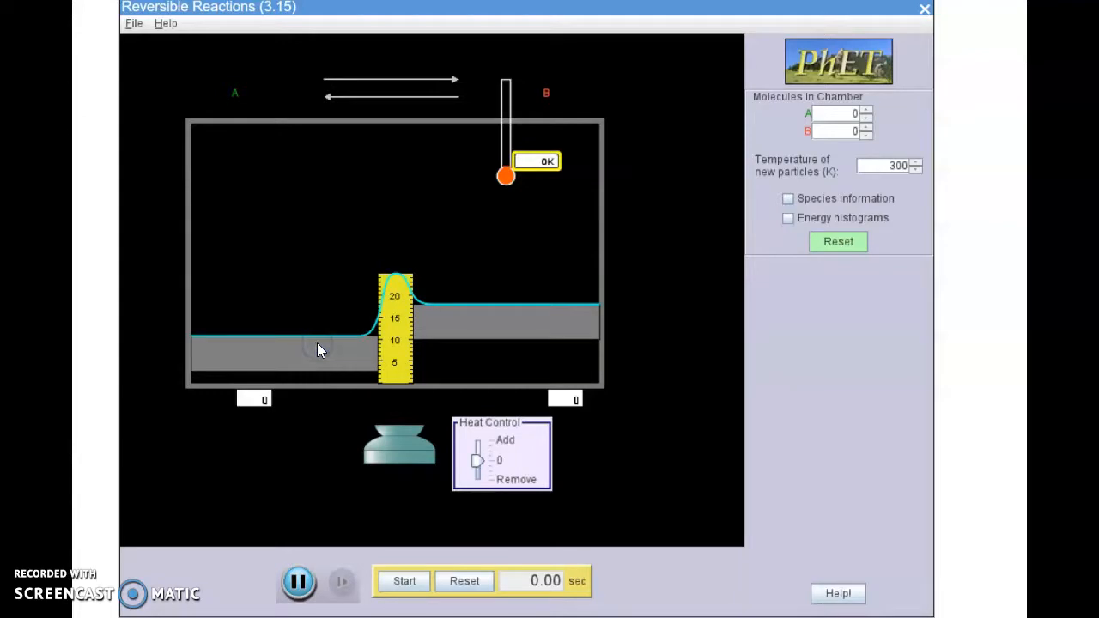
{"action": "mouse_move", "coordinate": [608, 175]}
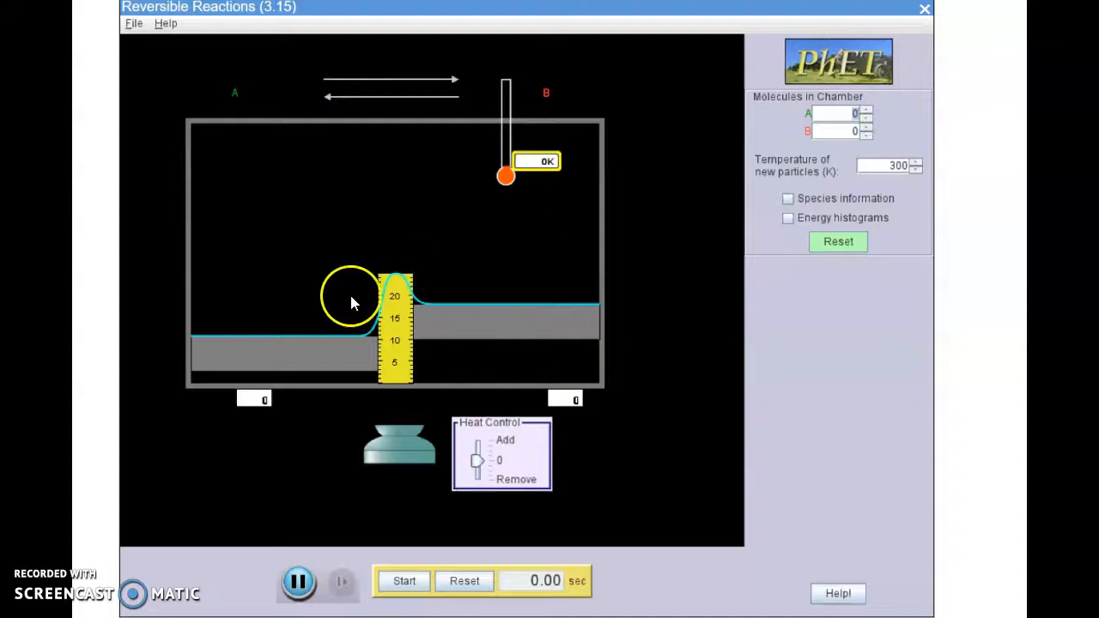
{"action": "mouse_move", "coordinate": [325, 324]}
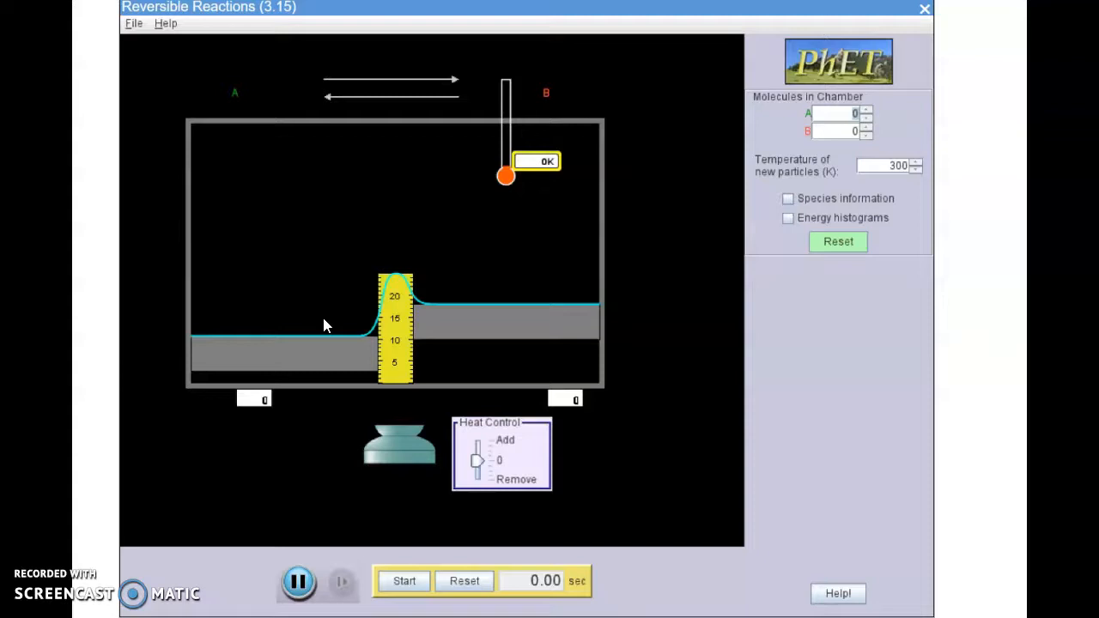
Set the chamber's A molecule count to 100 with B left at zero.
{"action": "left_click", "coordinate": [866, 110]}
{"action": "type", "text": "100"}
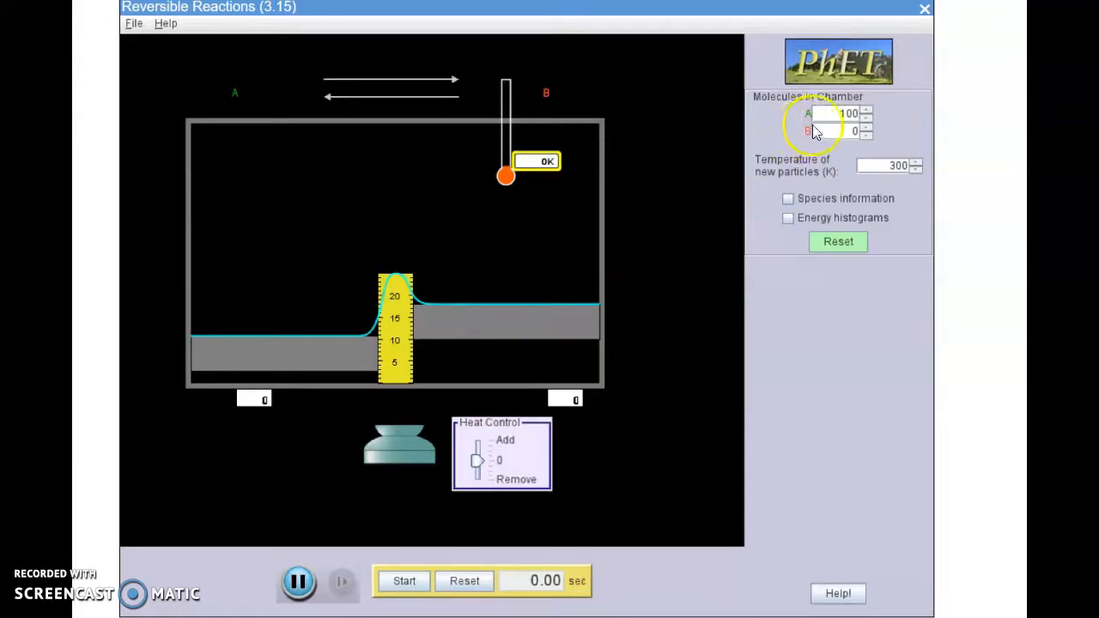
{"action": "mouse_move", "coordinate": [443, 127]}
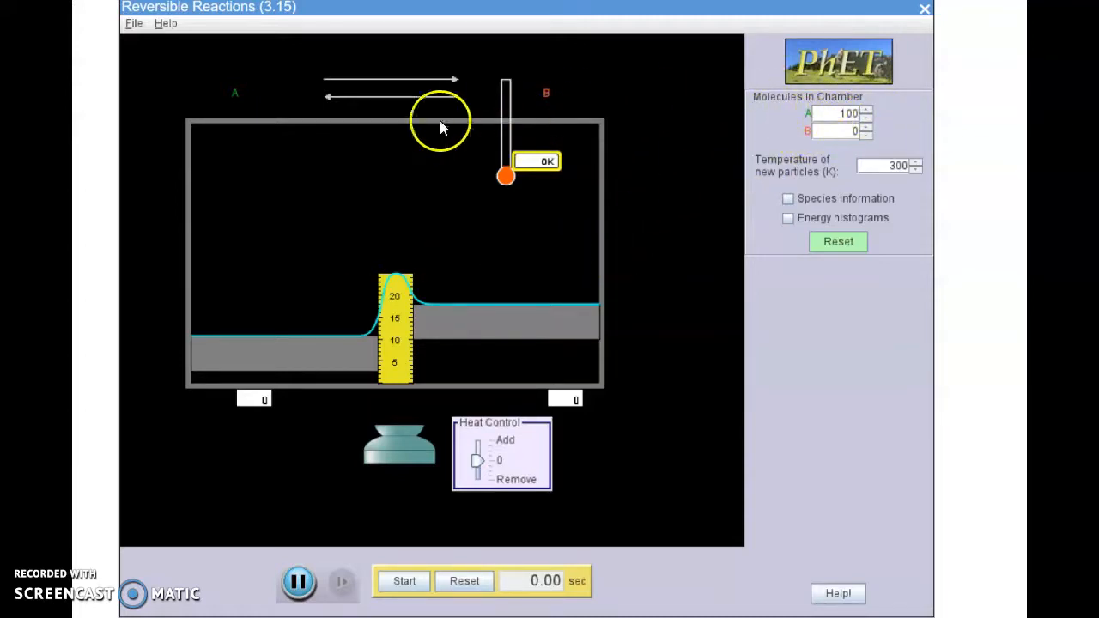
{"action": "mouse_move", "coordinate": [288, 92]}
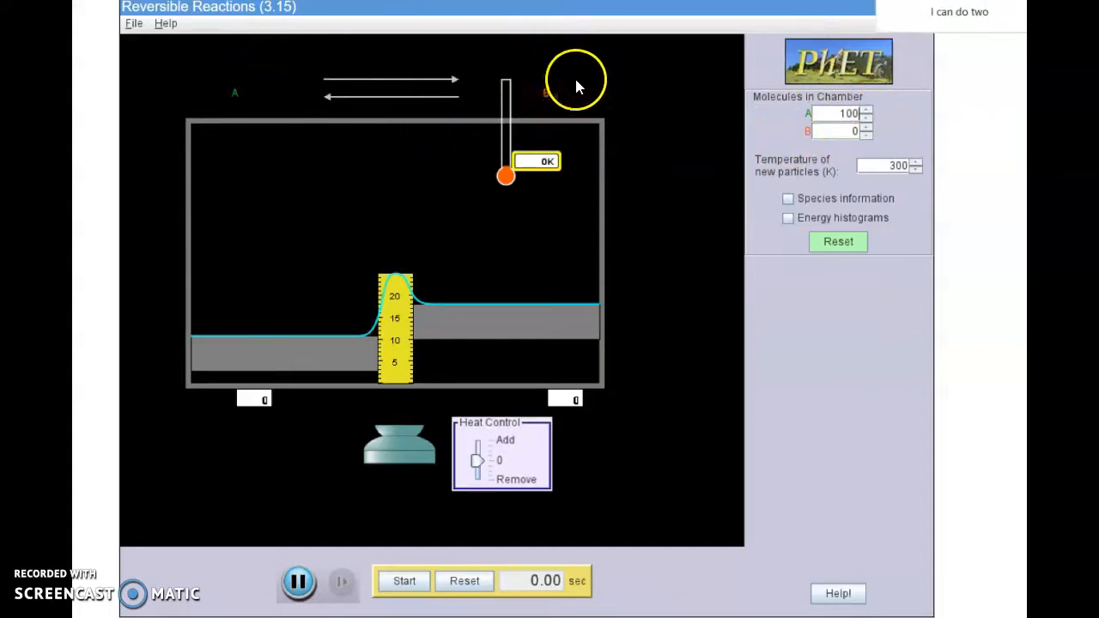
{"action": "mouse_move", "coordinate": [701, 107]}
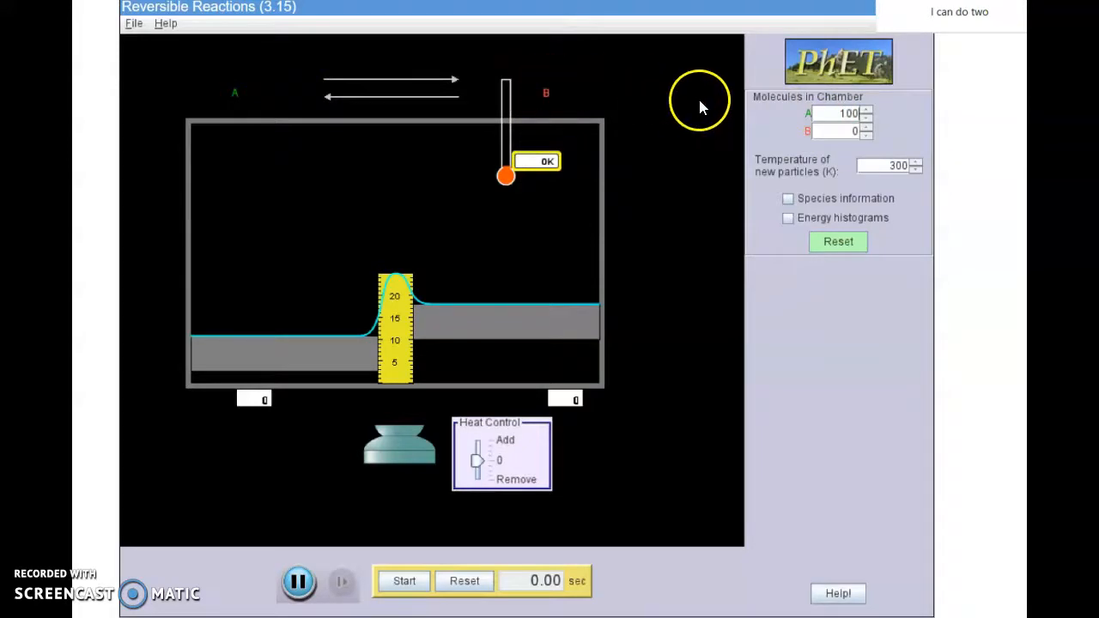
{"action": "mouse_move", "coordinate": [670, 199]}
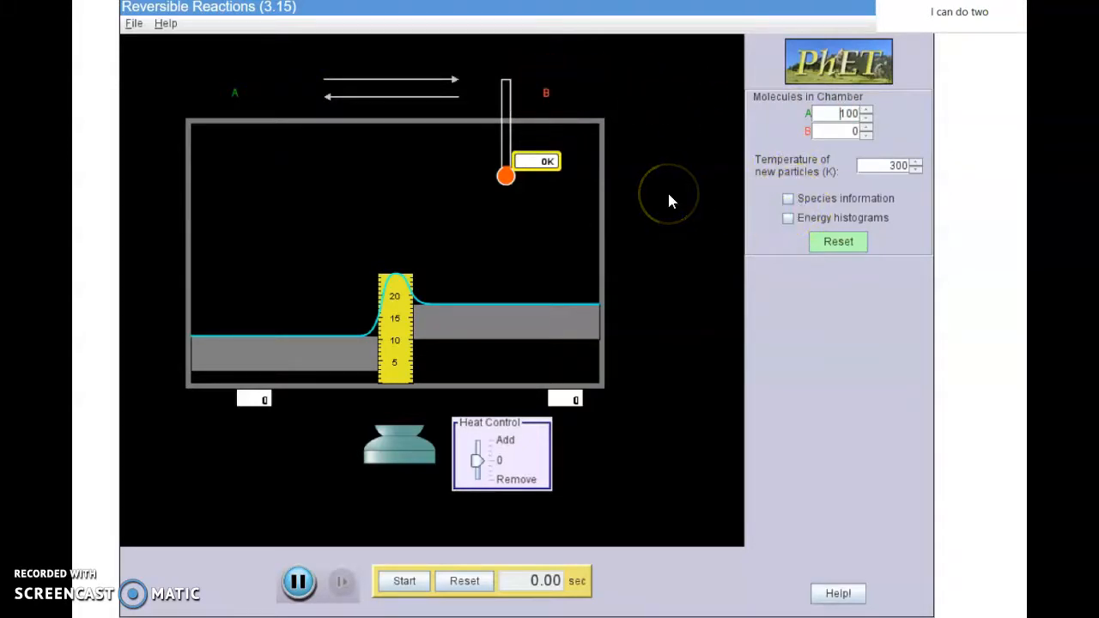
Run the simulation so A molecules move and a few convert to B (95 A, 5 B).
{"action": "left_click", "coordinate": [536, 162]}
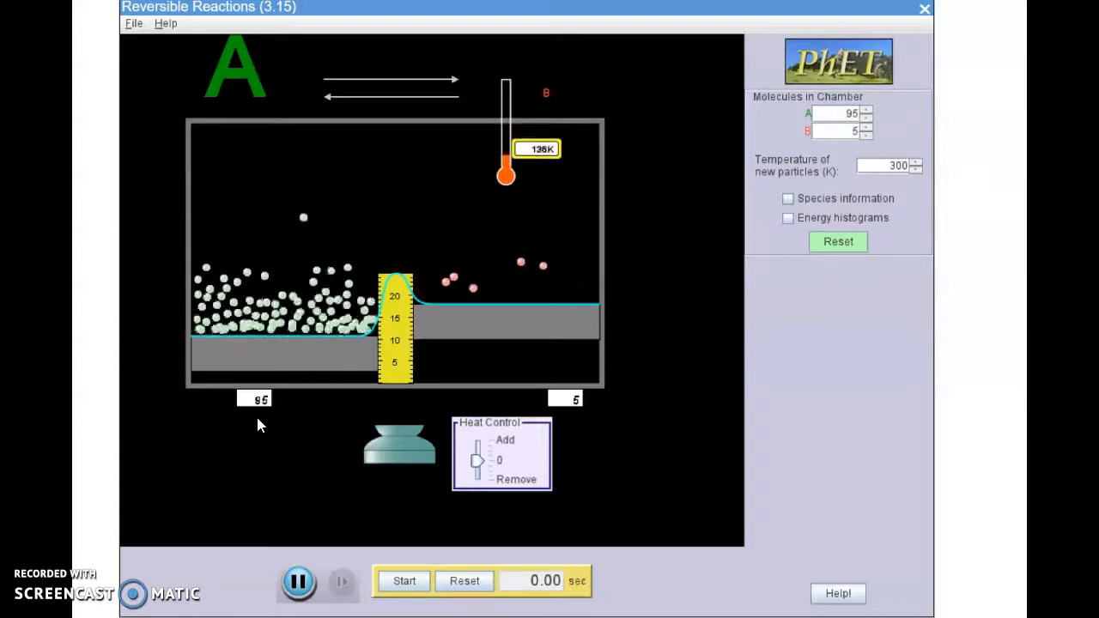
{"action": "mouse_move", "coordinate": [199, 429]}
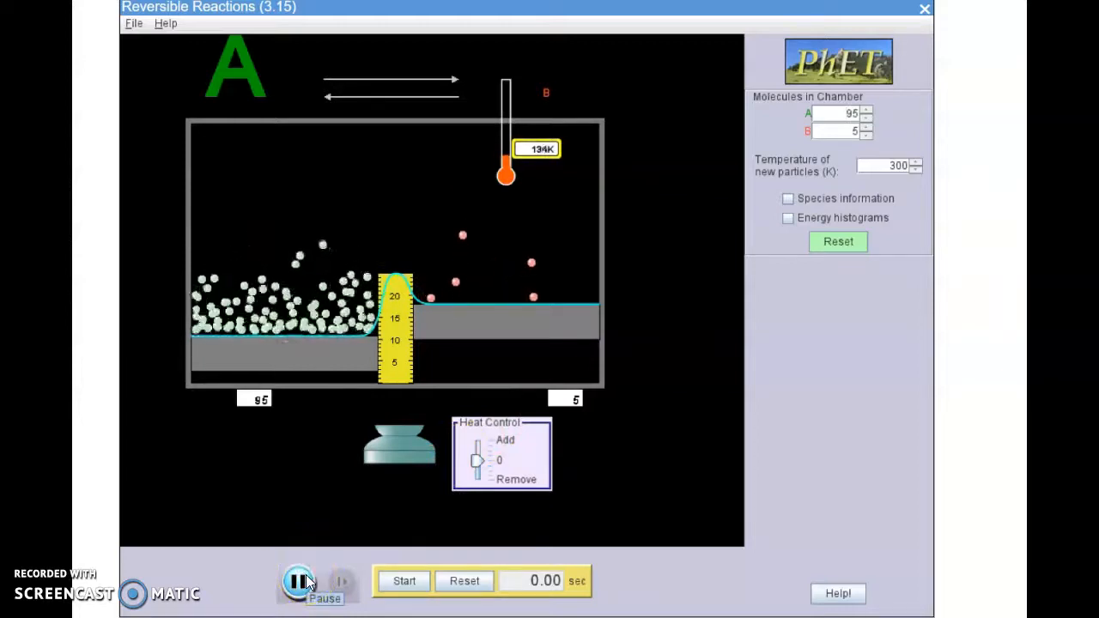
Pause, raise A to 145 molecules, and resume the reaction.
{"action": "left_click", "coordinate": [299, 581]}
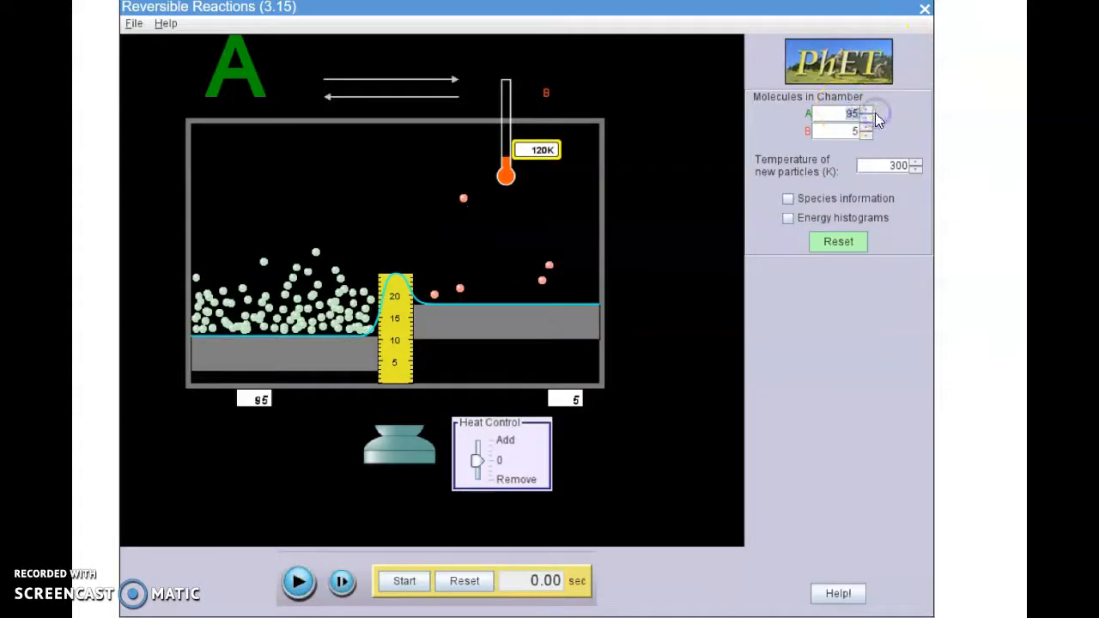
{"action": "left_click", "coordinate": [865, 110]}
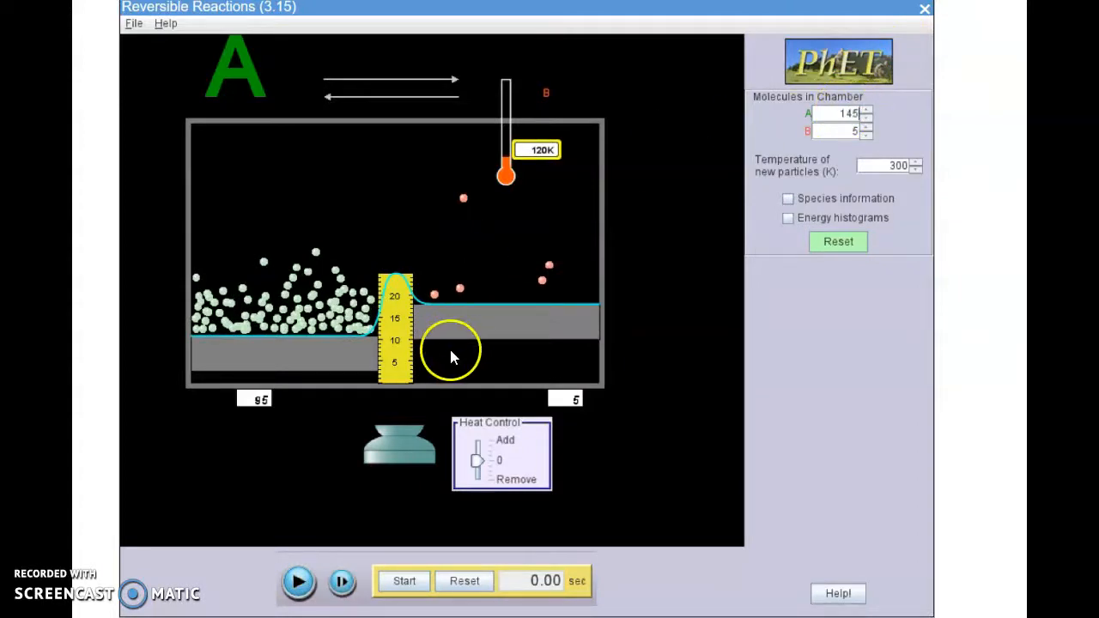
{"action": "left_click", "coordinate": [299, 581]}
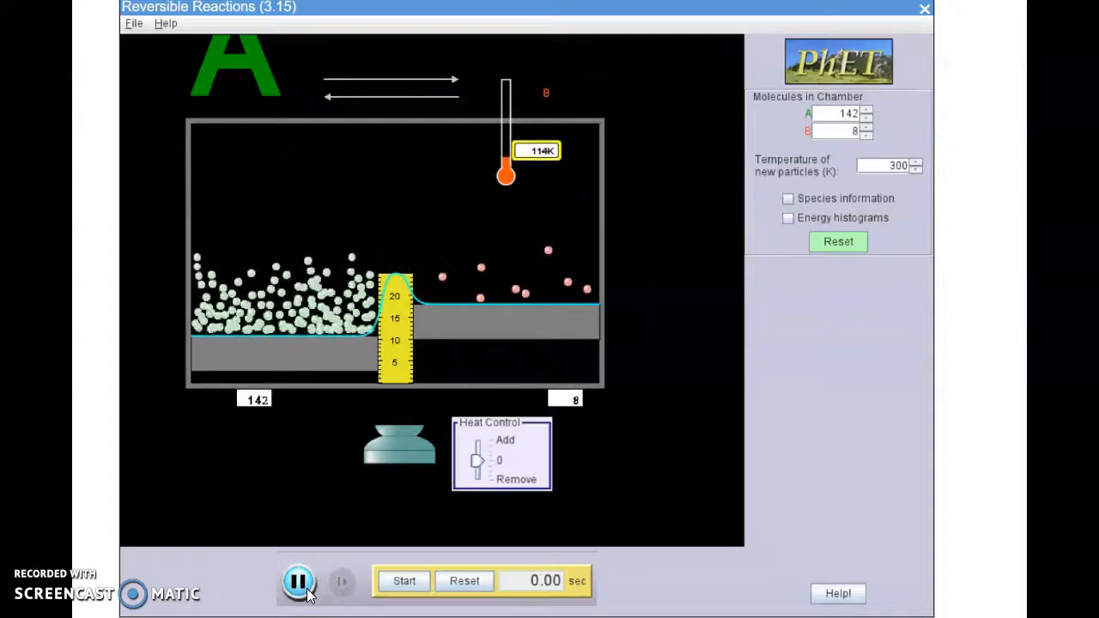
{"action": "left_click", "coordinate": [299, 580]}
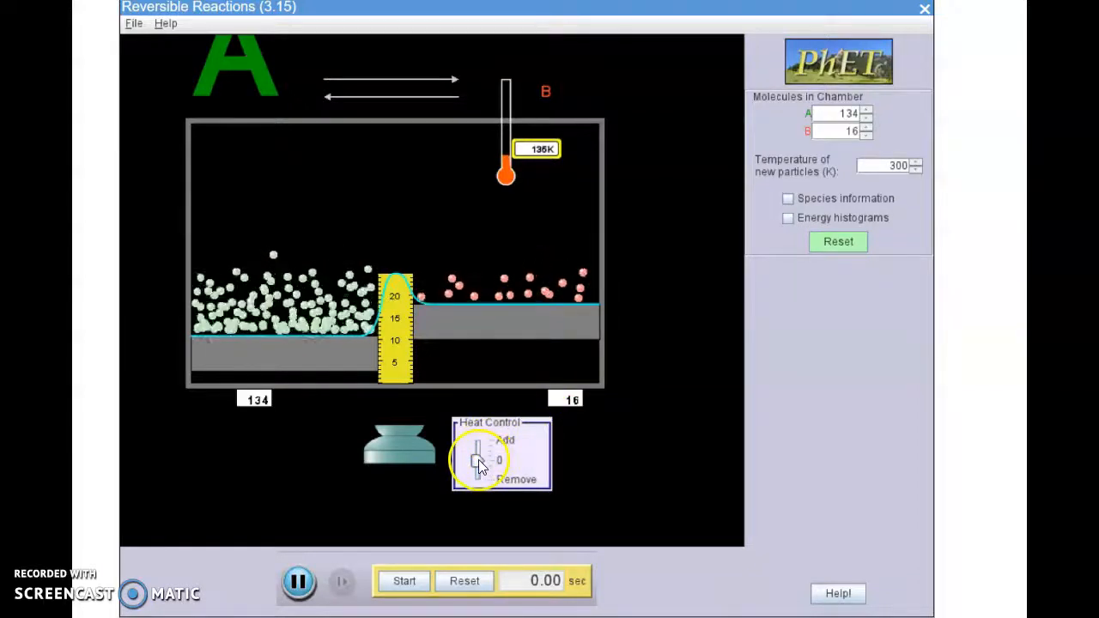
Raise the Heat Control slider toward Add so the burner heats the chamber.
{"action": "left_click_drag", "start_coordinate": [477, 461], "coordinate": [481, 438]}
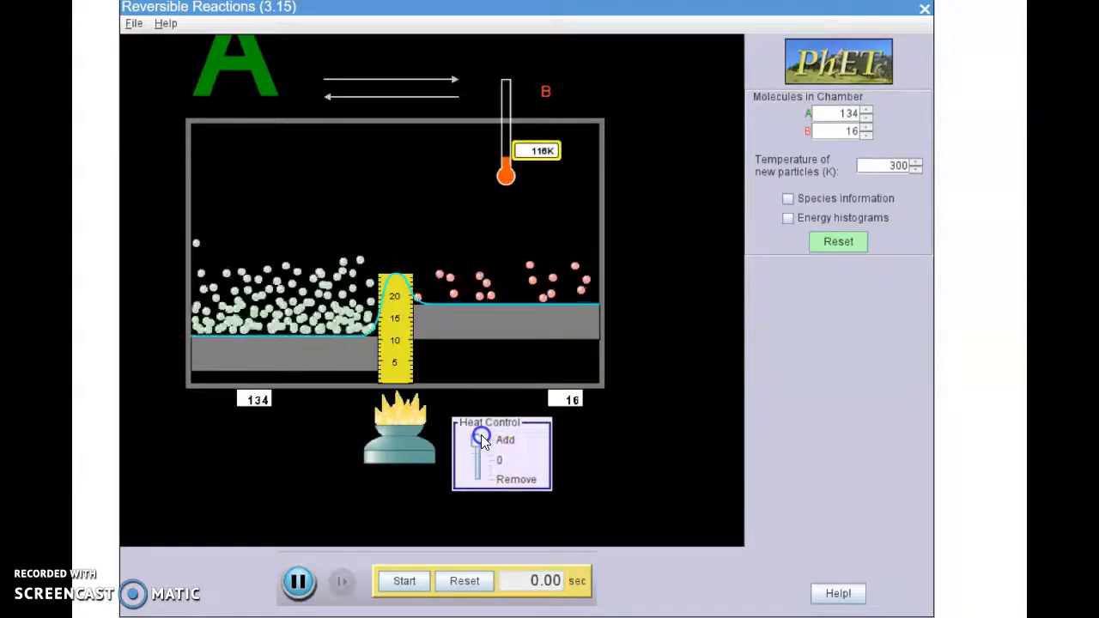